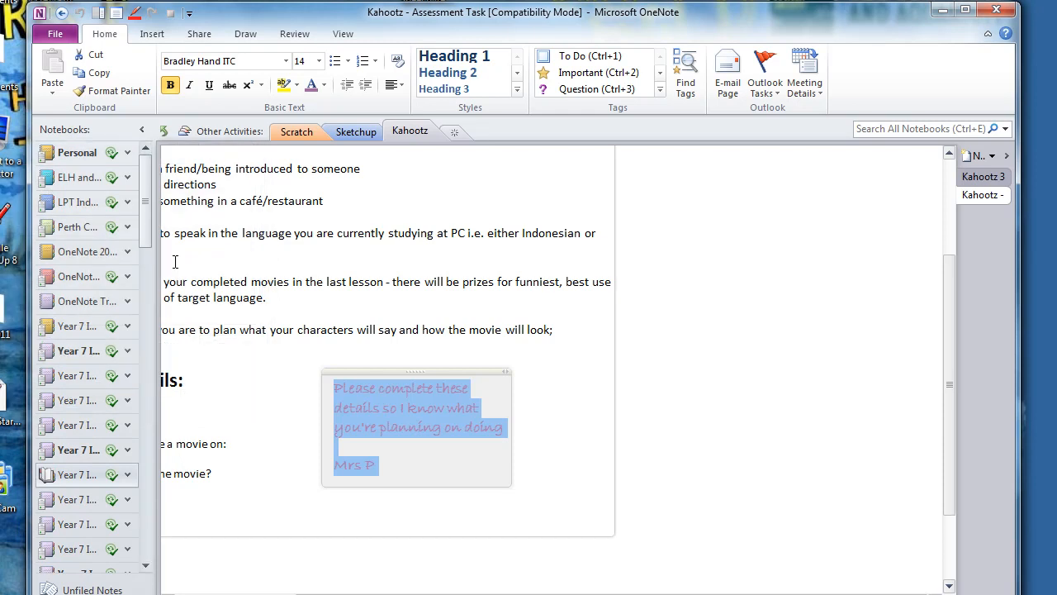
mouse_move(145, 211)
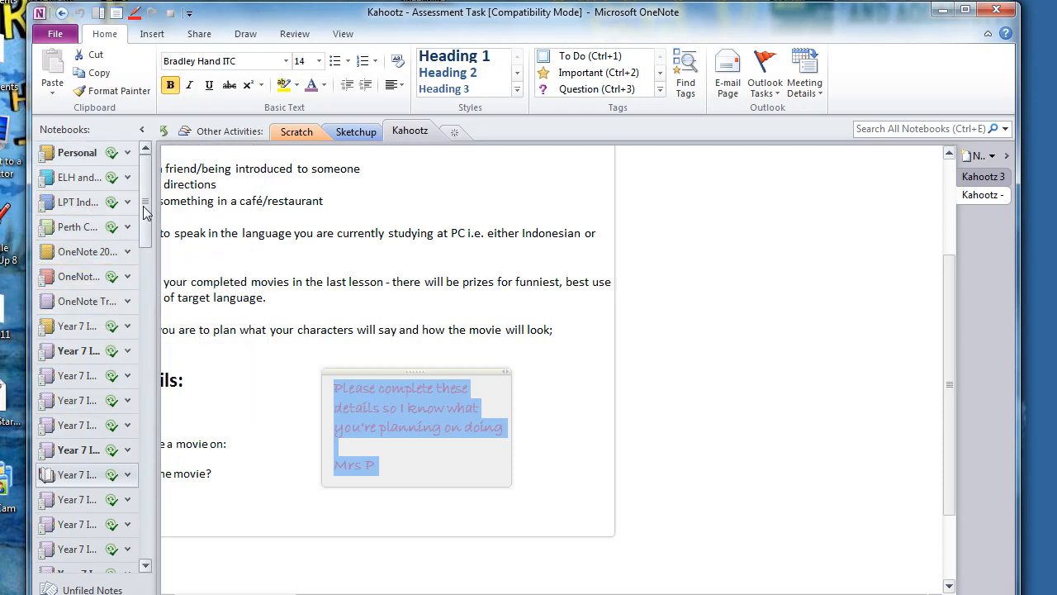
Reveal the colour choices for the Year 7 ICT Notebook through its Properties dialog
scroll(down, 3)
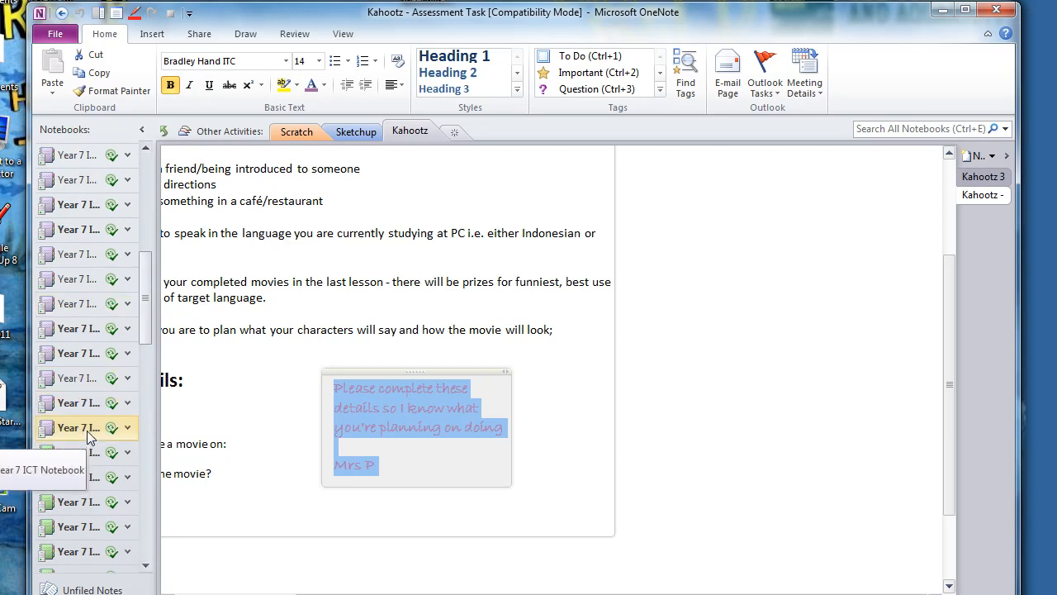
mouse_move(89, 449)
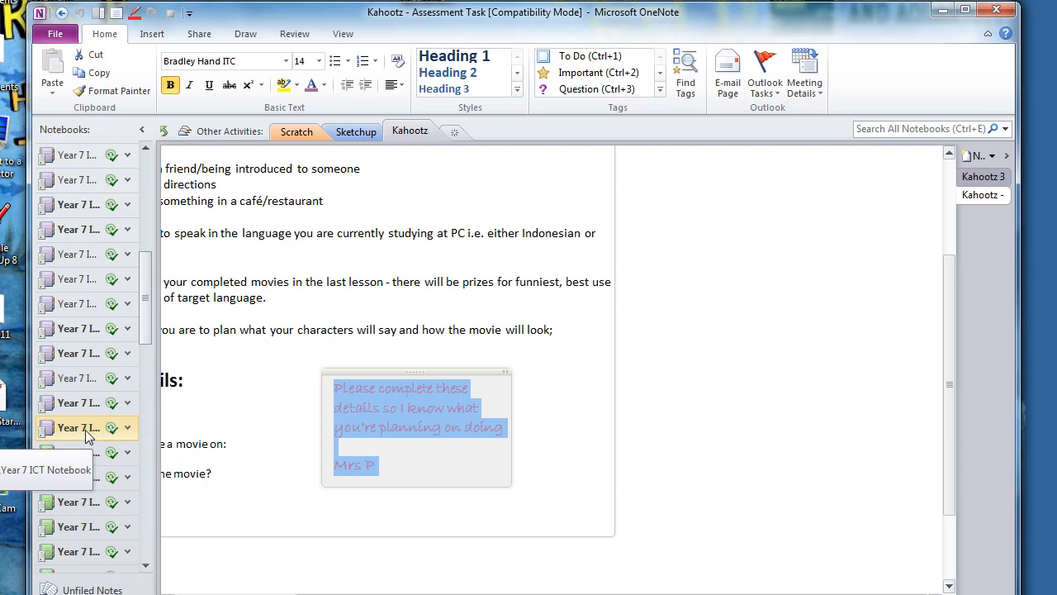
mouse_move(147, 374)
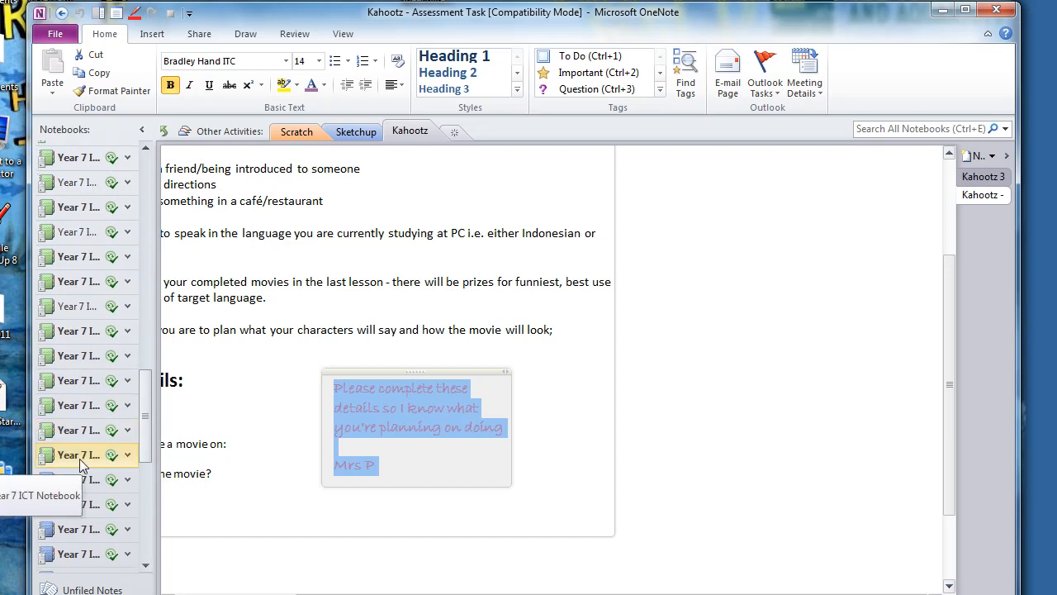
mouse_move(50, 458)
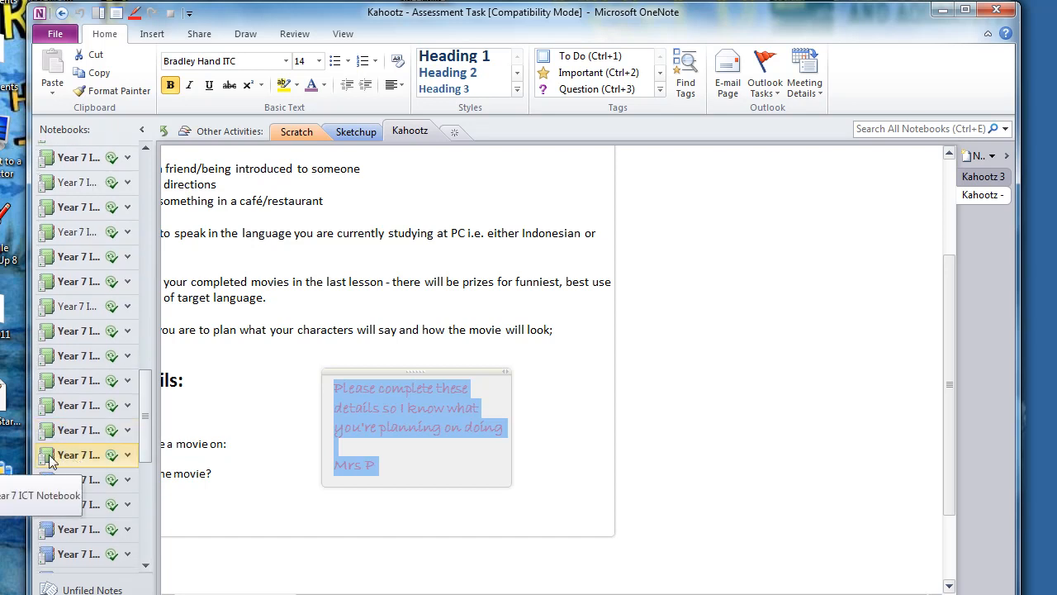
mouse_move(74, 459)
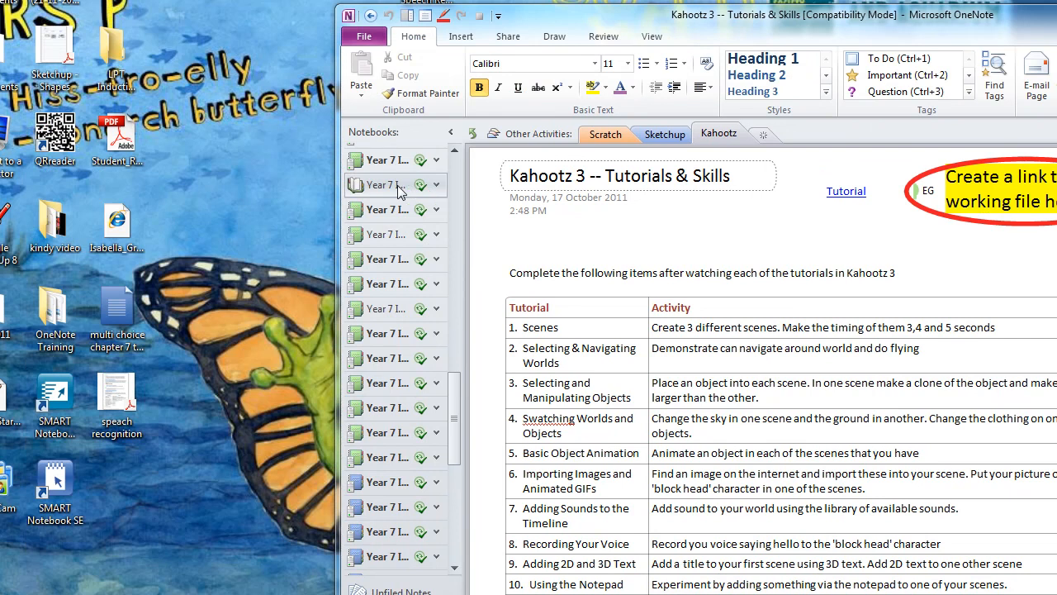
right_click(389, 185)
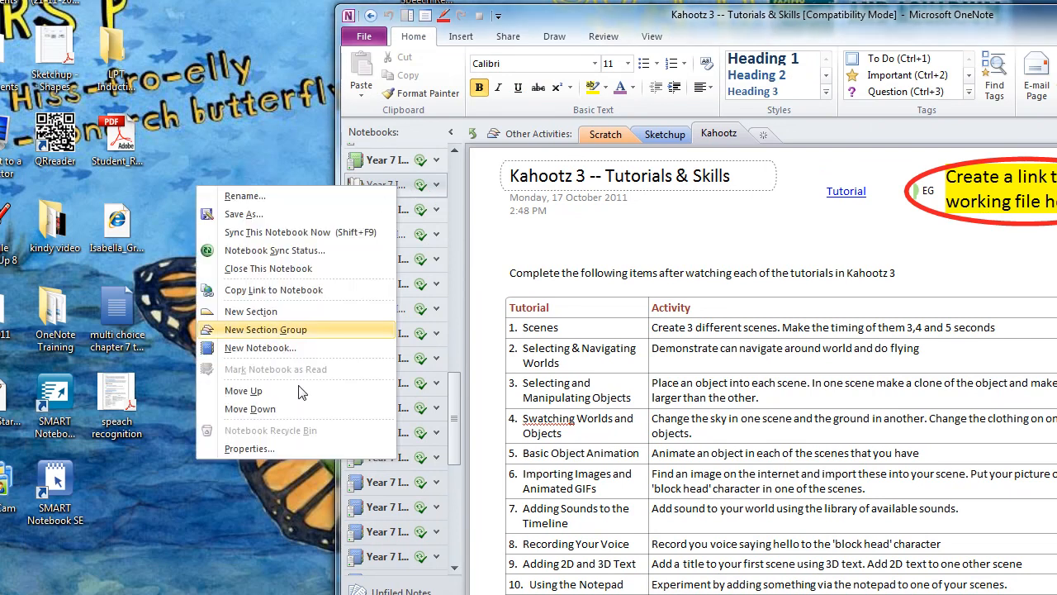
click(249, 450)
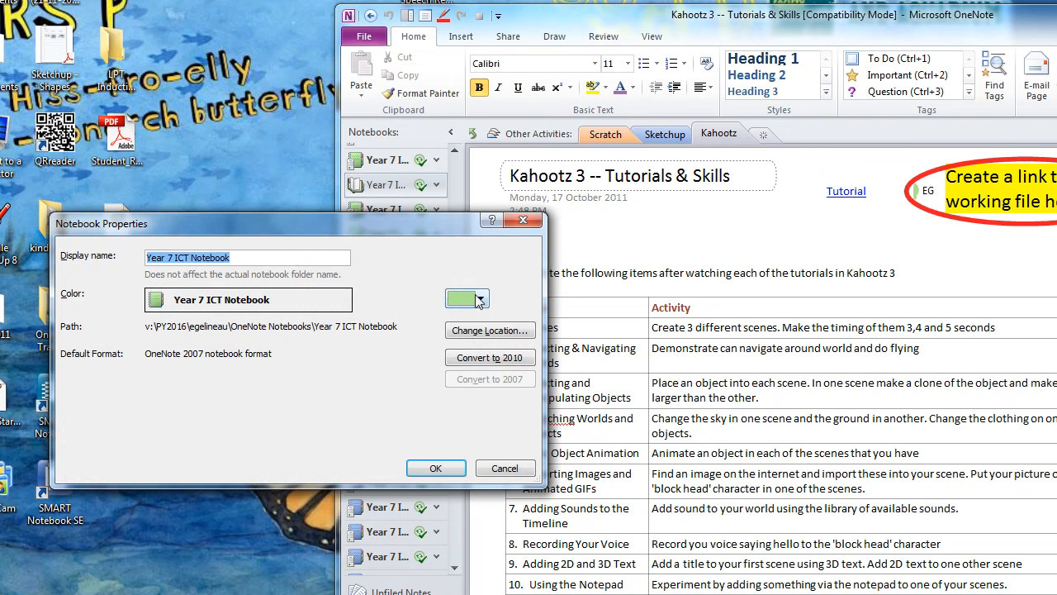
click(479, 299)
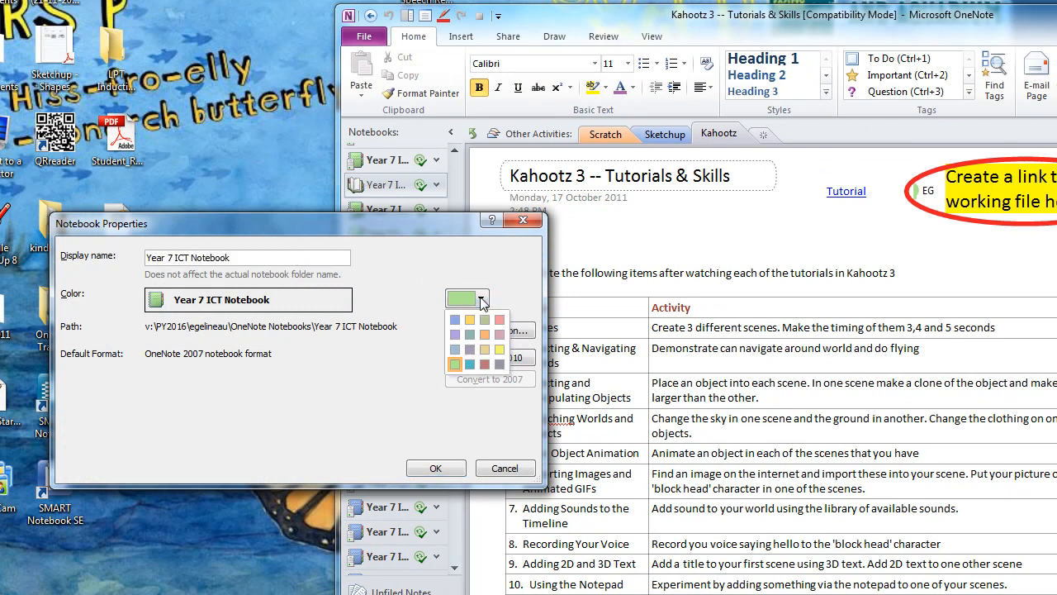